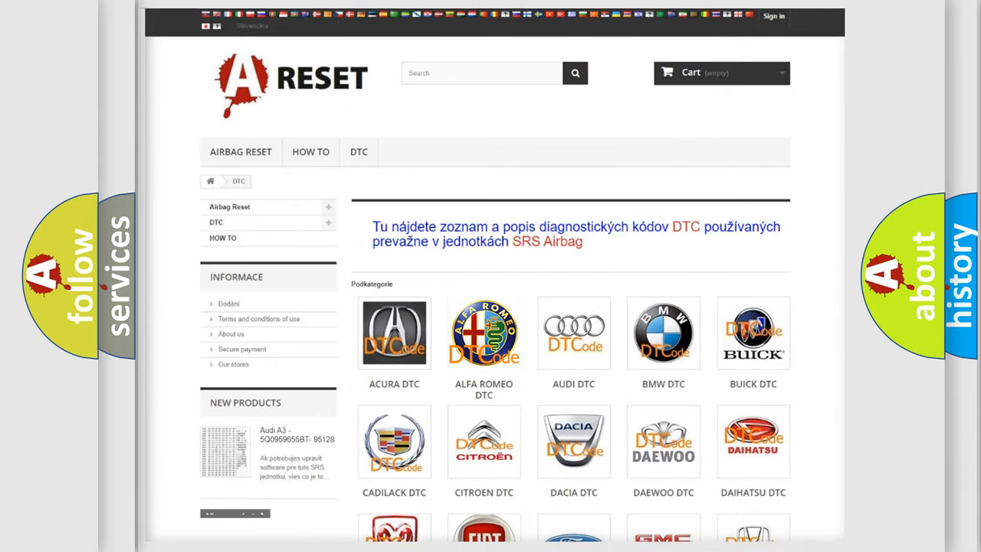
# Step: Select the Alfa Romeo DTC category and reveal its lower B, C and P codes
pyautogui.click(484, 333)
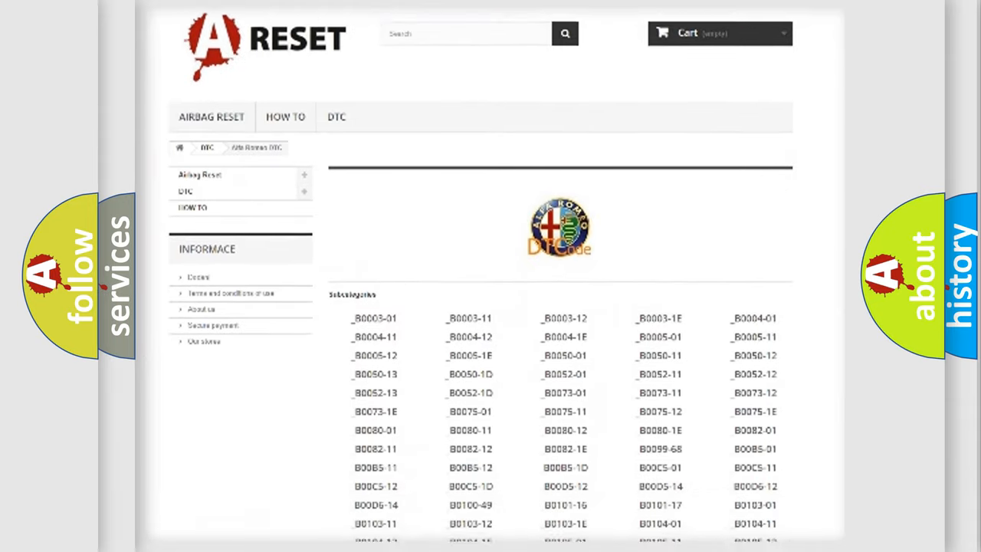
pyautogui.scroll(-3)
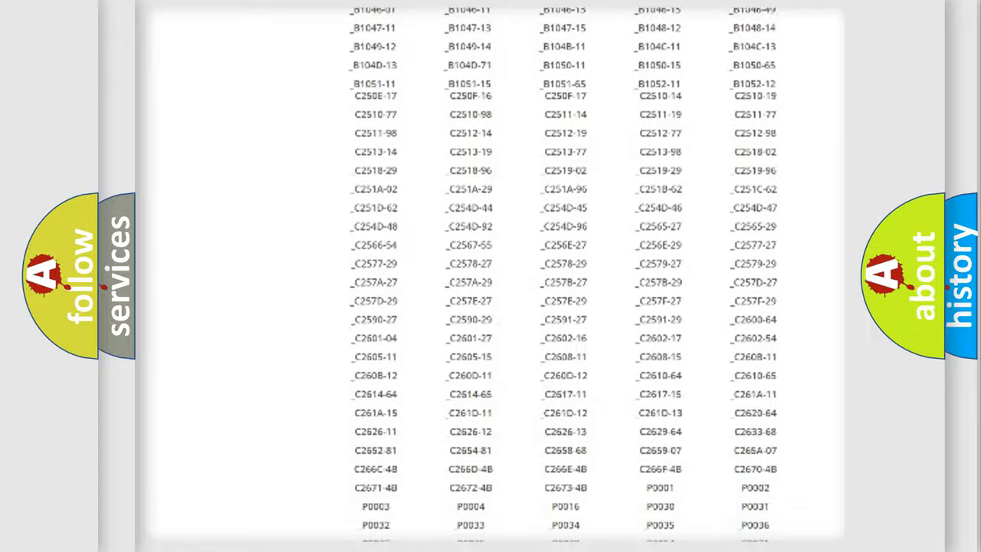